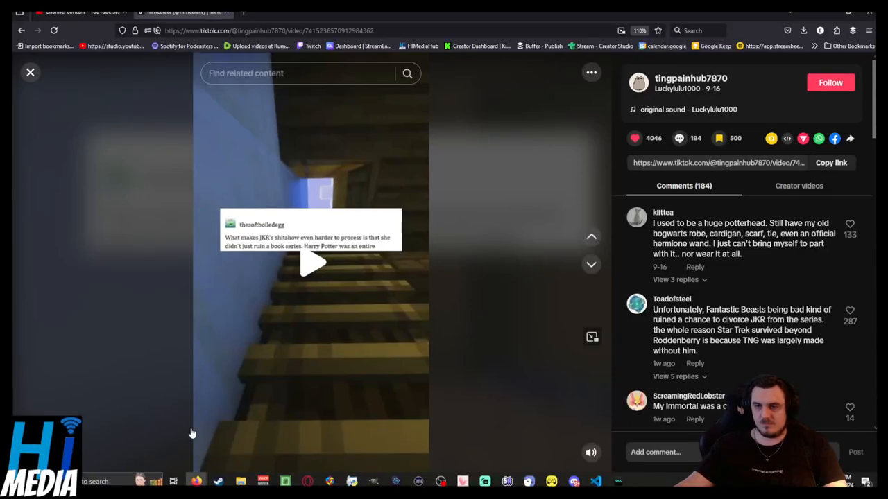
# - View the full-size portrait photo of the woman in the pink top
pyautogui.click(311, 262)
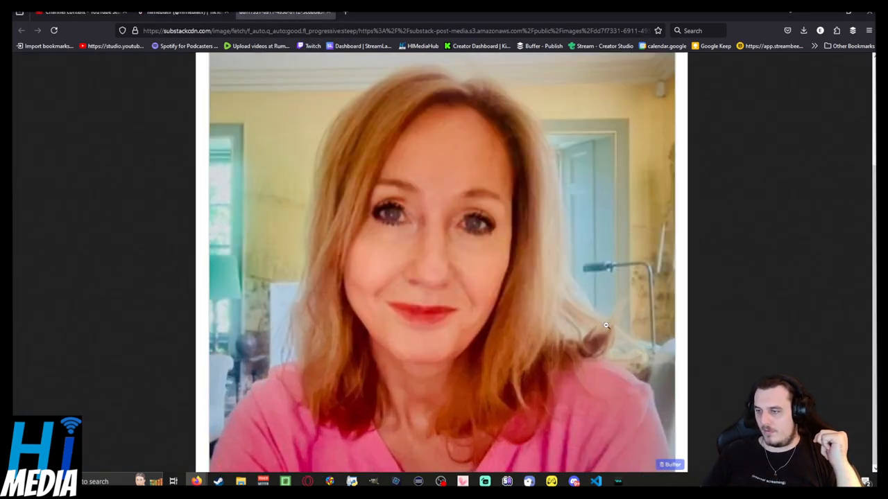
pyautogui.moveTo(657, 333)
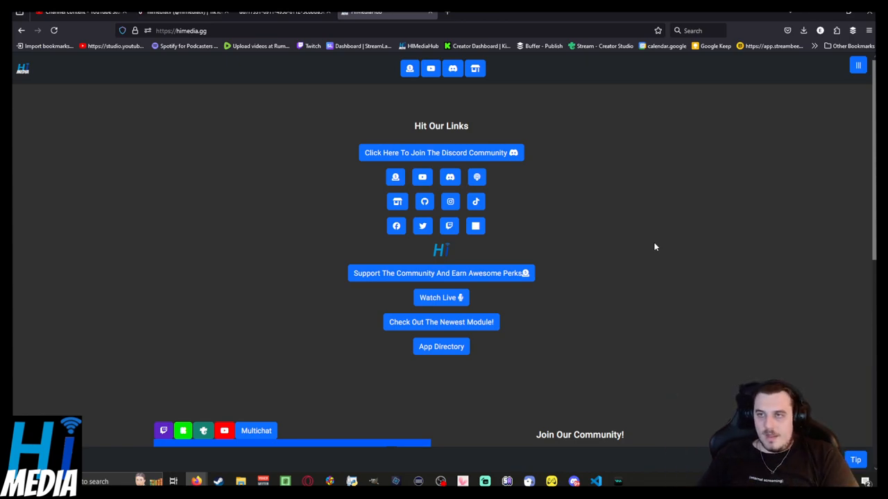
pyautogui.moveTo(863, 270)
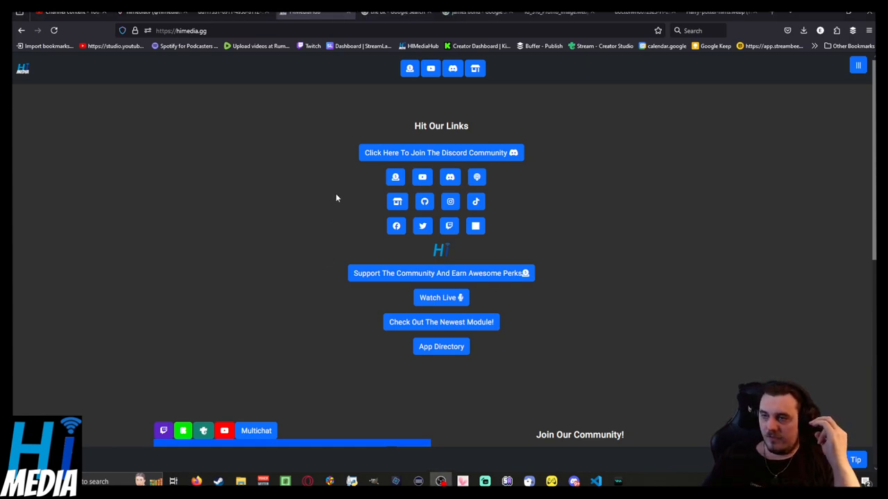
# - Switch to the himedia.gg Hit Our Links page with community, support and social links
pyautogui.click(395, 11)
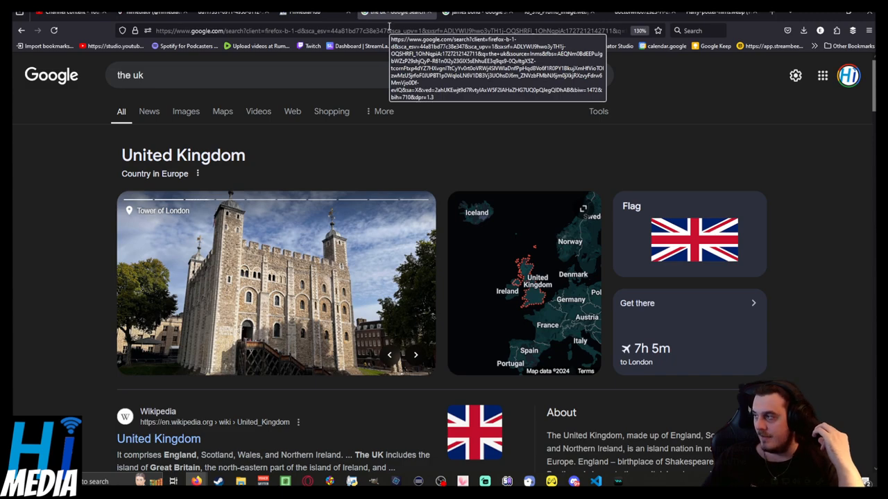
# - Show the Google results for "the uk" with the United Kingdom overview, map and flag
pyautogui.click(414, 355)
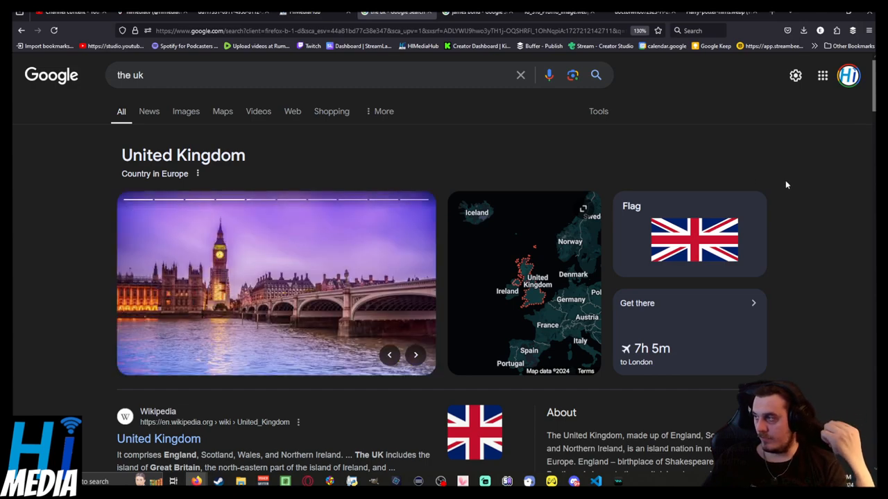
pyautogui.moveTo(793, 208)
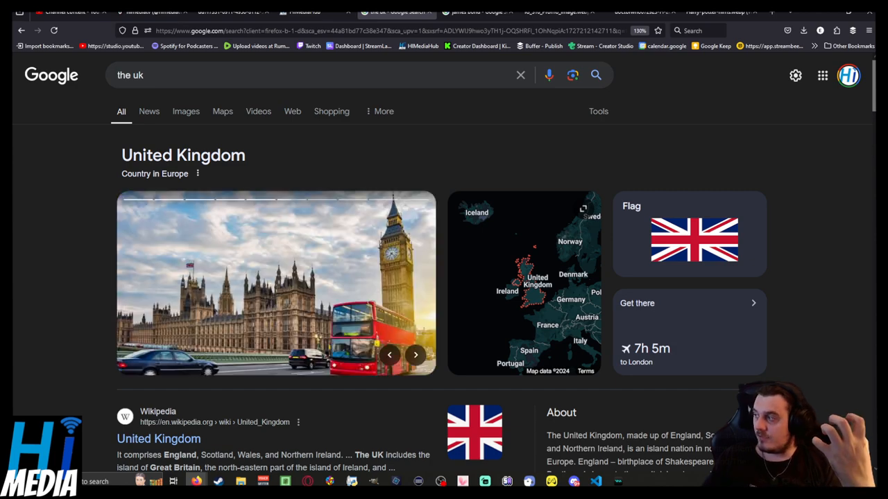
pyautogui.click(414, 355)
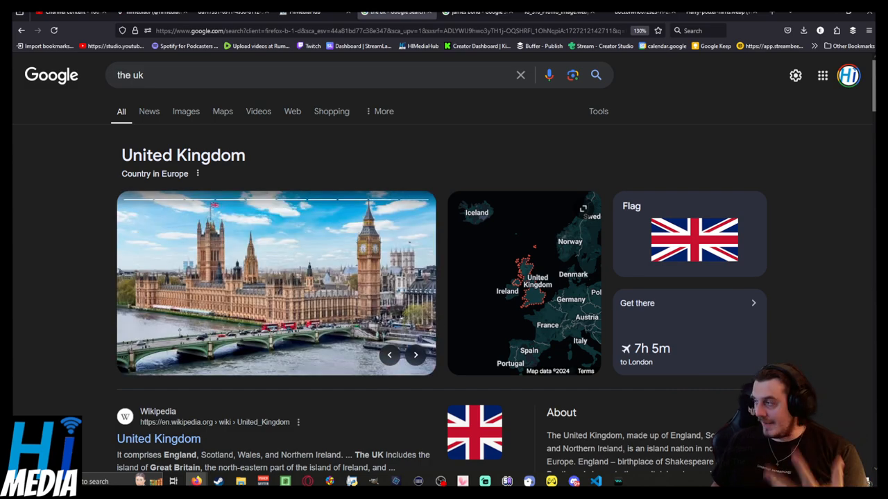
pyautogui.click(414, 355)
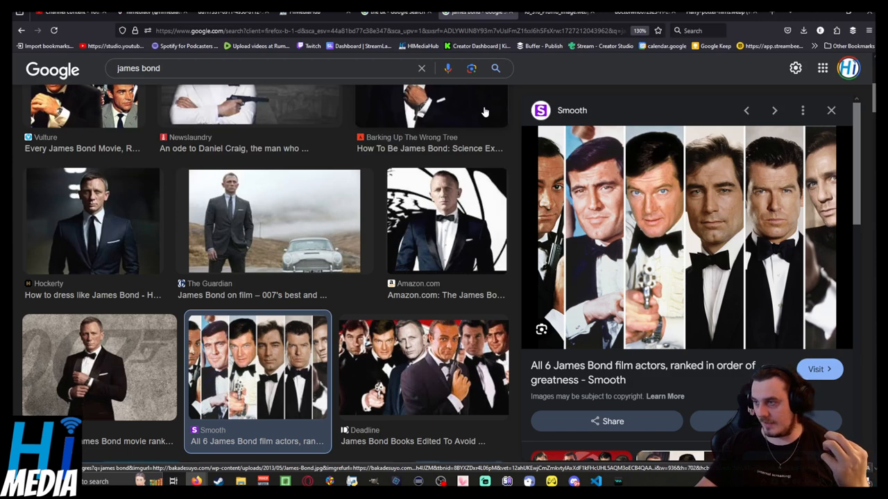
pyautogui.moveTo(514, 116)
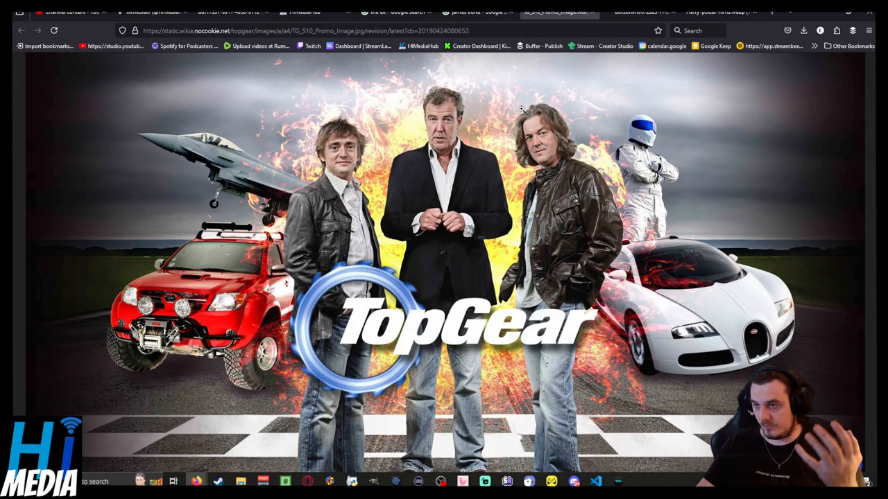
pyautogui.moveTo(349, 159)
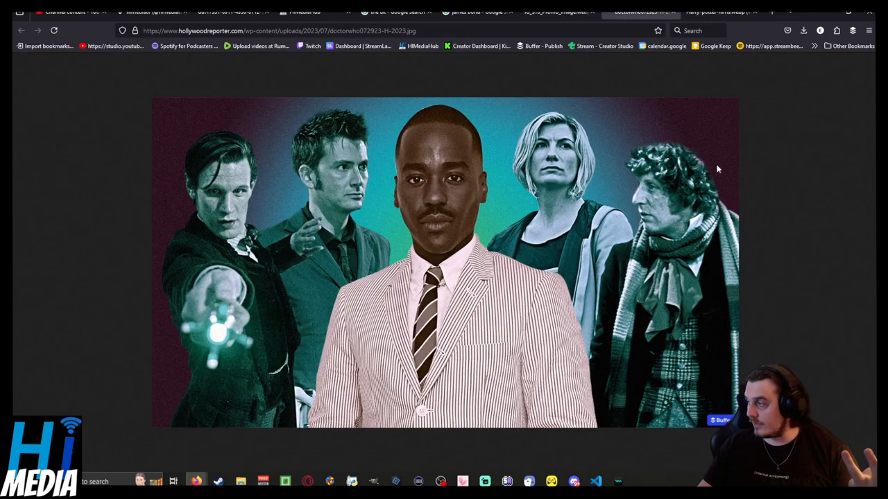
pyautogui.moveTo(782, 197)
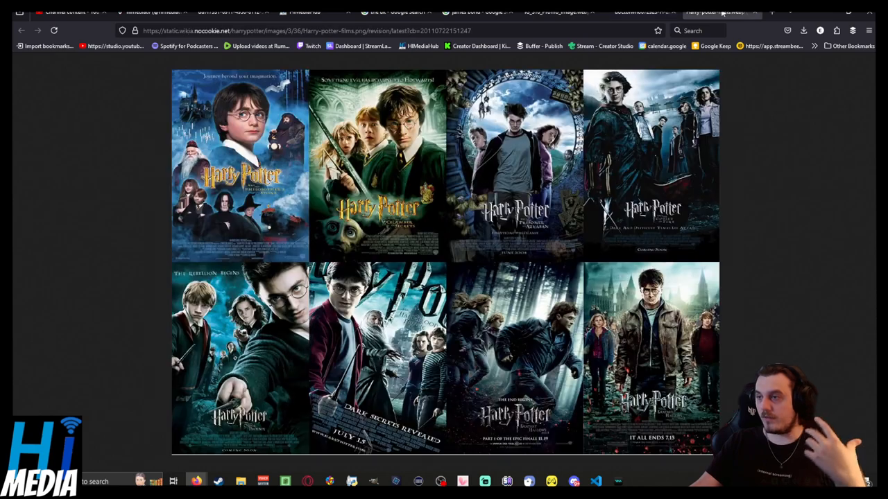
pyautogui.moveTo(796, 231)
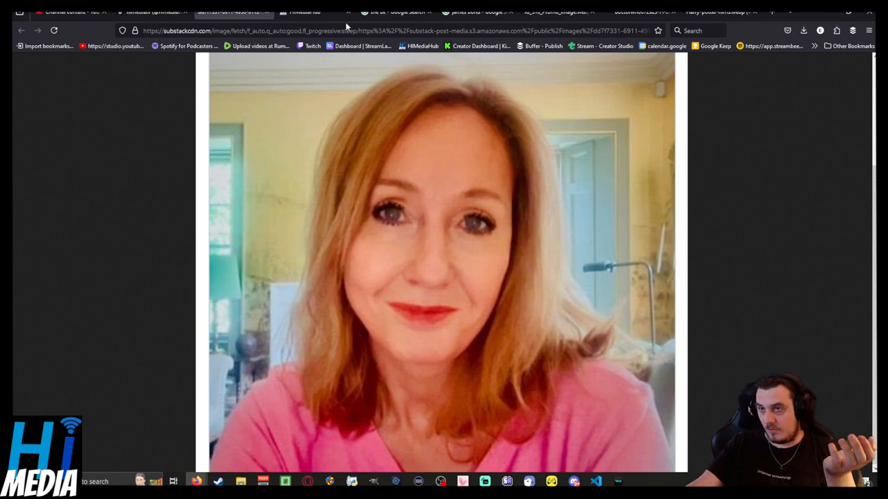
# - View the Substack portrait, return to the Doctor Who montage, then the Harry Potter poster collage
pyautogui.click(317, 11)
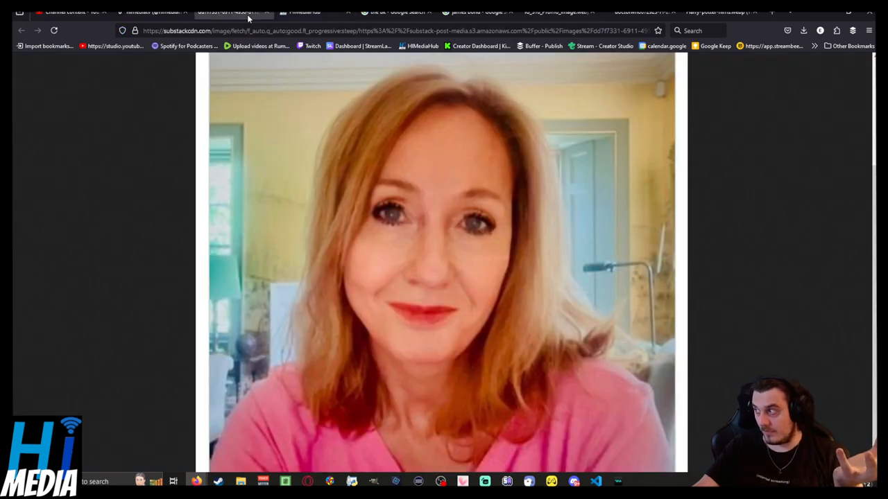
pyautogui.click(312, 11)
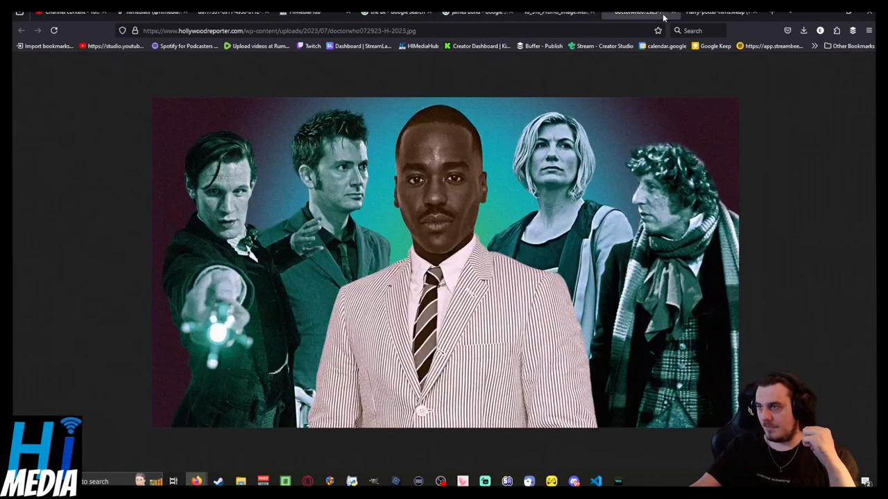
pyautogui.click(719, 11)
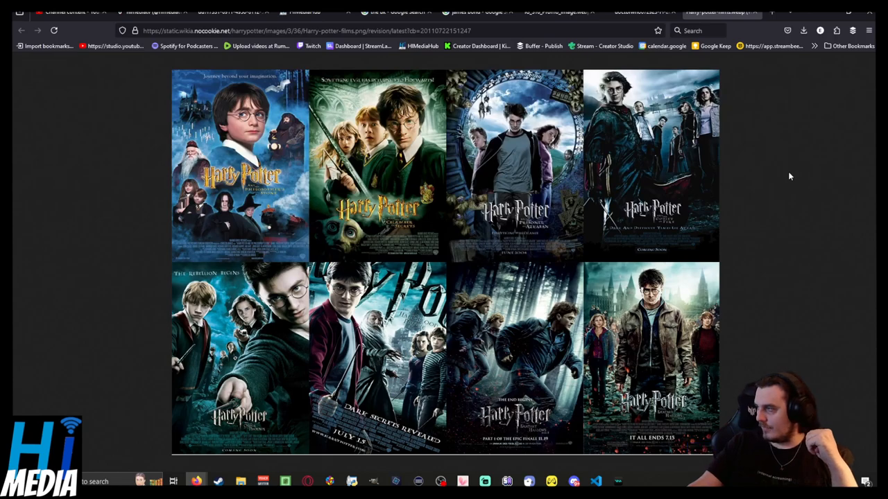
# - Switch to the Wikimedia Lordvoldemort1.jpg portrait of Voldemort in dark robes
pyautogui.click(308, 11)
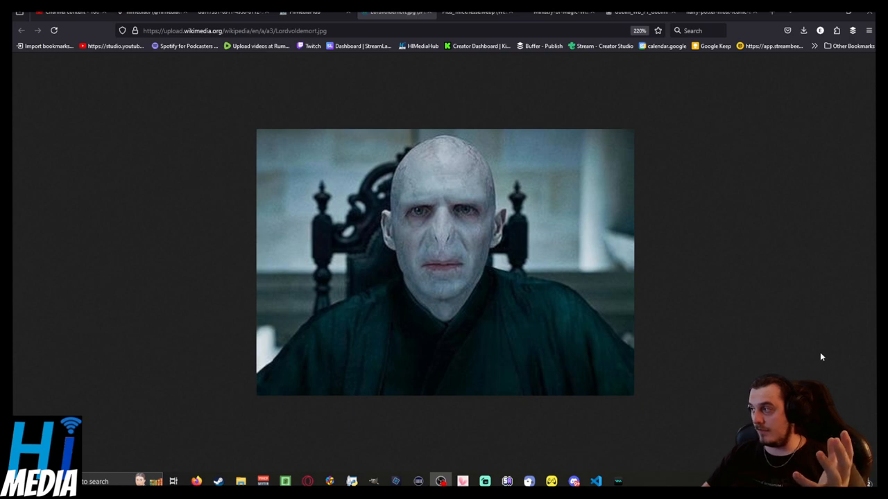
pyautogui.moveTo(790, 357)
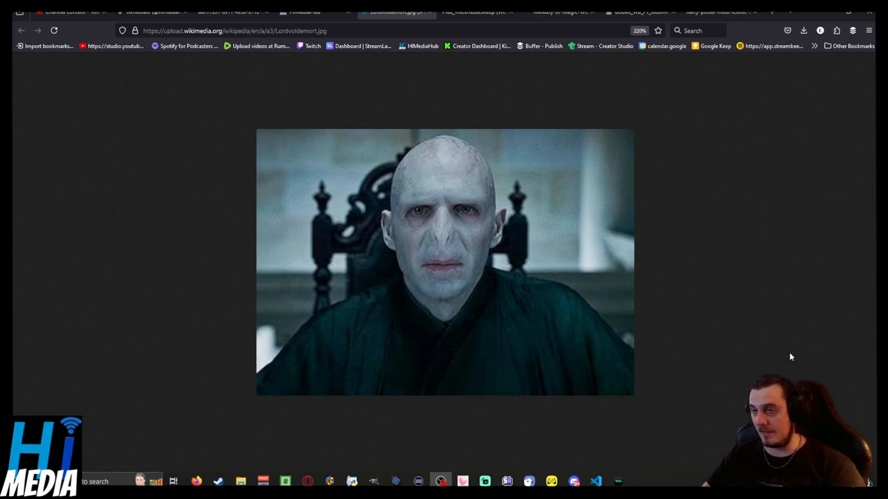
# - Flip through the Pius Thicknesse and Voldemort images, finishing on the Variety Ministry of Magic atrium art
pyautogui.click(474, 11)
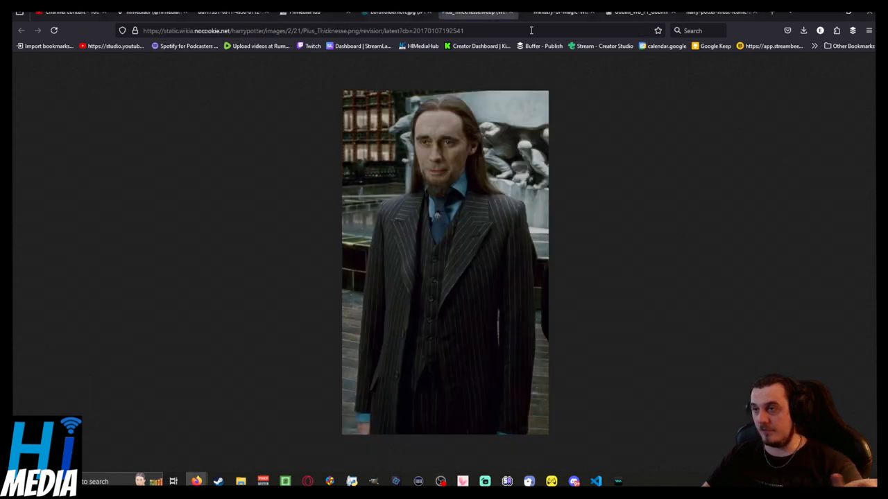
pyautogui.click(557, 11)
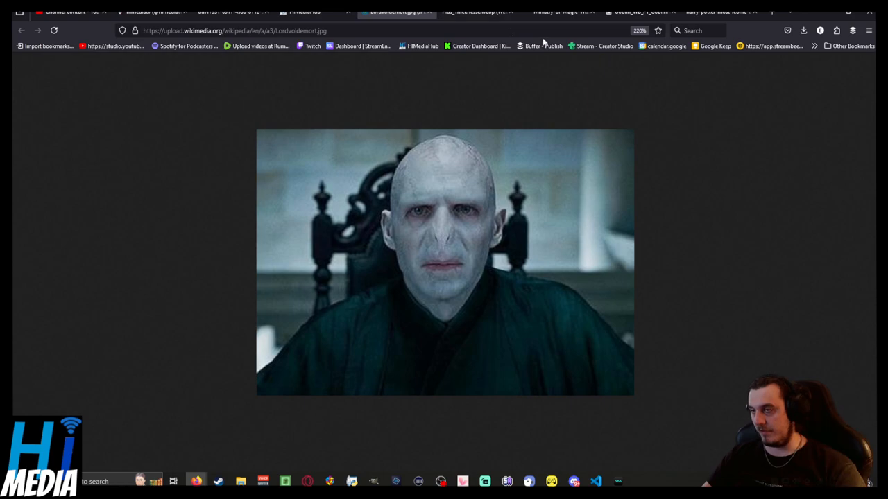
pyautogui.click(558, 11)
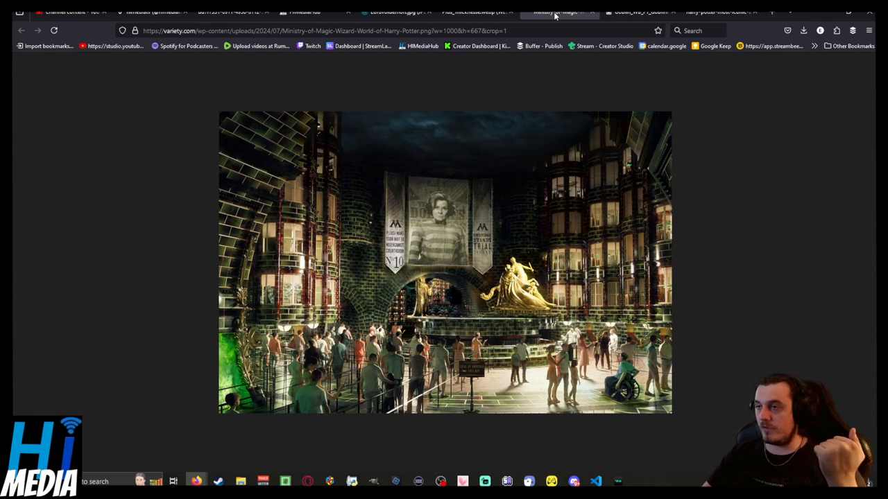
pyautogui.moveTo(574, 26)
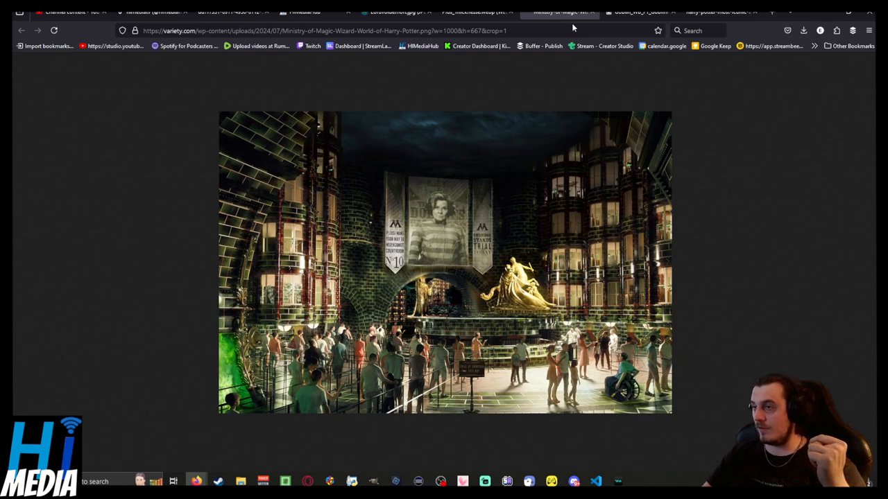
# - View the Gringotts still of the goblin Griphook facing young Harry
pyautogui.click(638, 11)
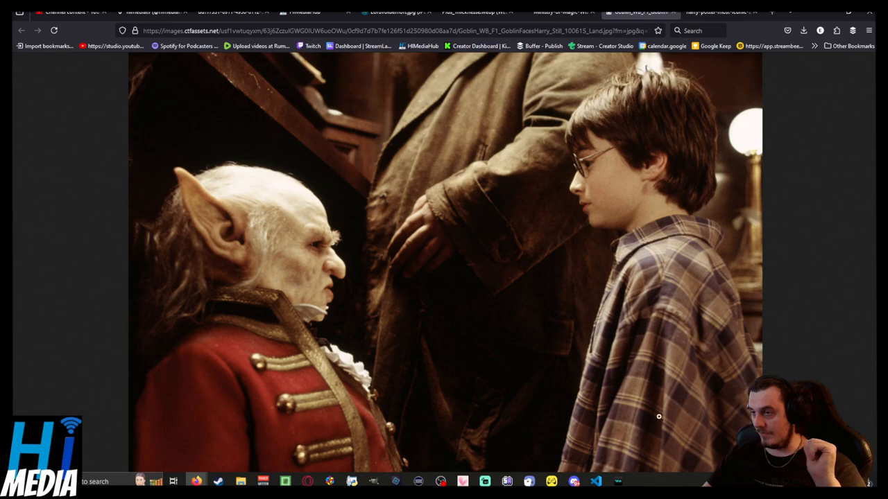
pyautogui.moveTo(391, 11)
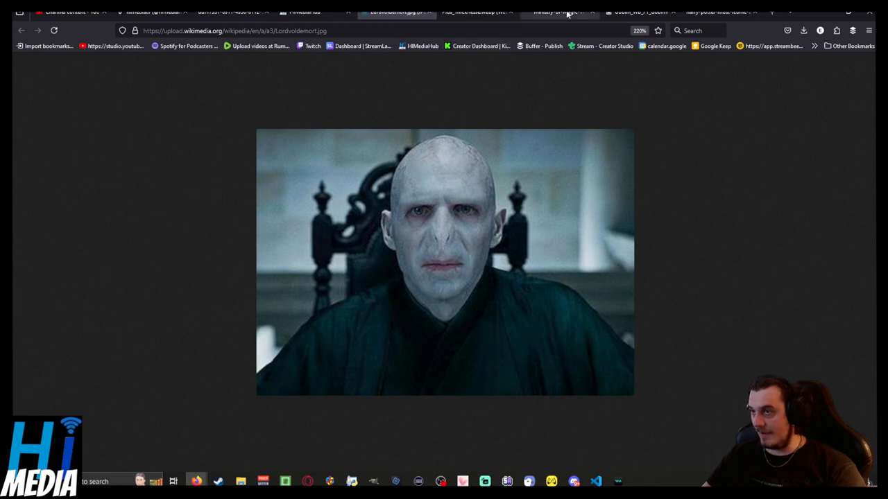
# - Alternate between the Ministry of Magic art and the Voldemort portrait, ending on the Ministry of Magic art
pyautogui.click(555, 11)
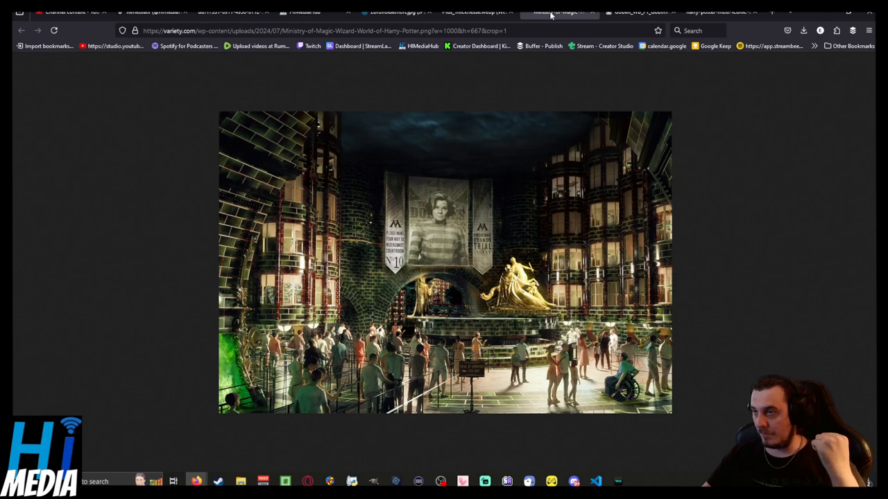
pyautogui.click(391, 11)
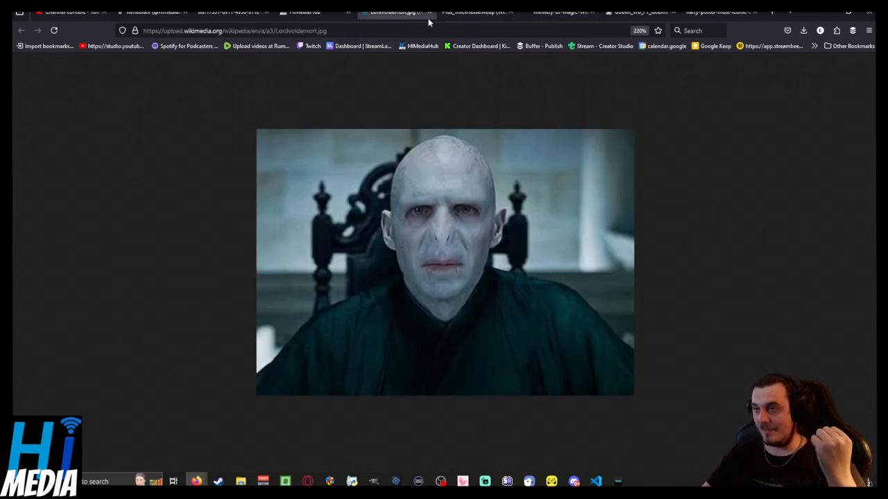
pyautogui.moveTo(558, 11)
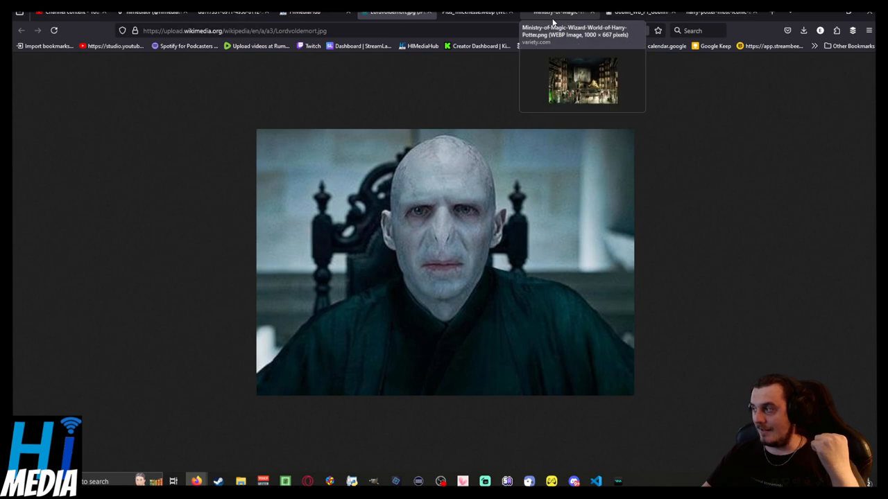
pyautogui.click(471, 11)
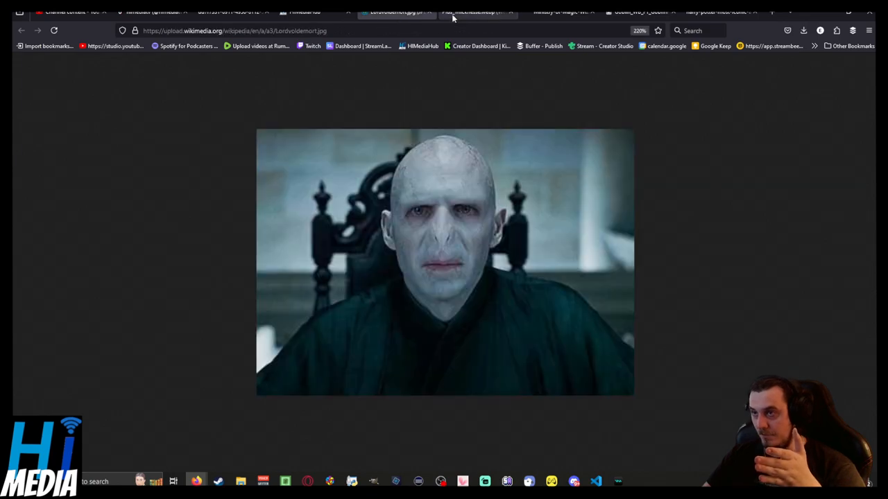
pyautogui.click(561, 11)
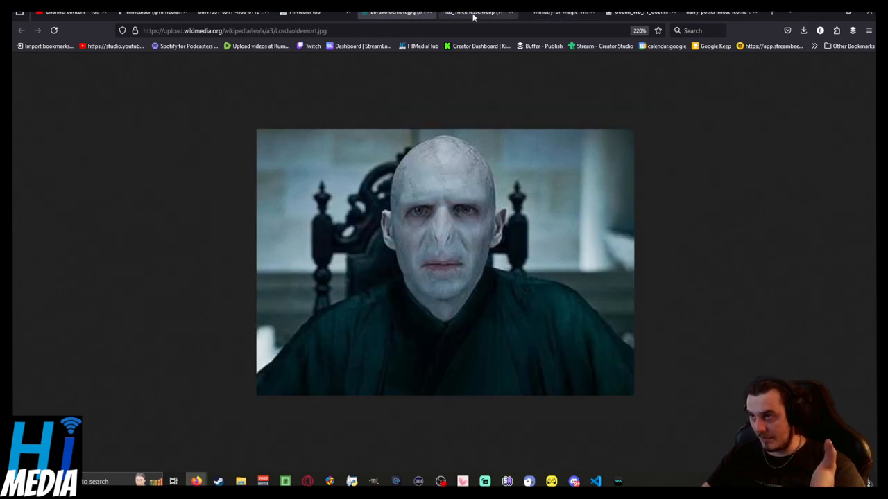
pyautogui.click(555, 11)
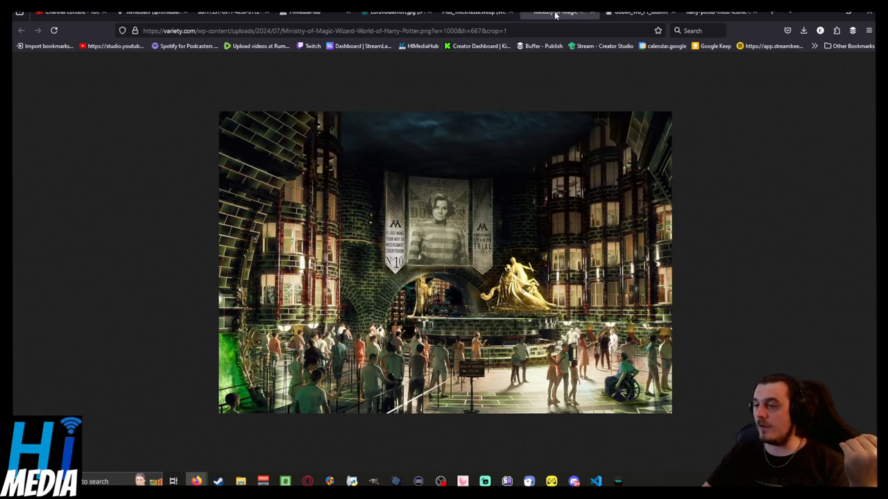
pyautogui.moveTo(544, 19)
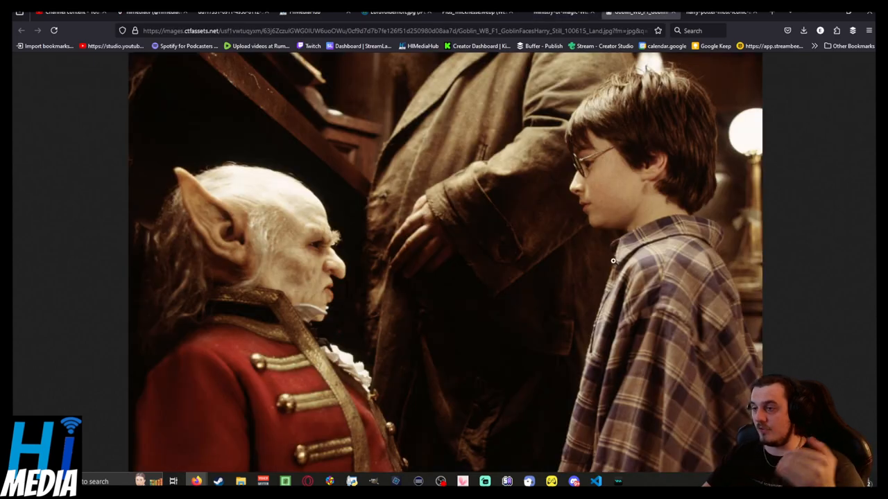
pyautogui.moveTo(646, 325)
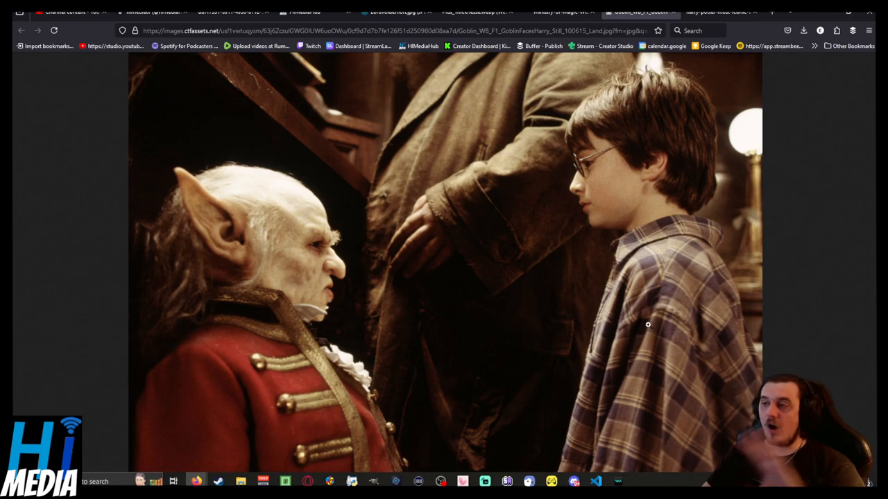
pyautogui.moveTo(645, 319)
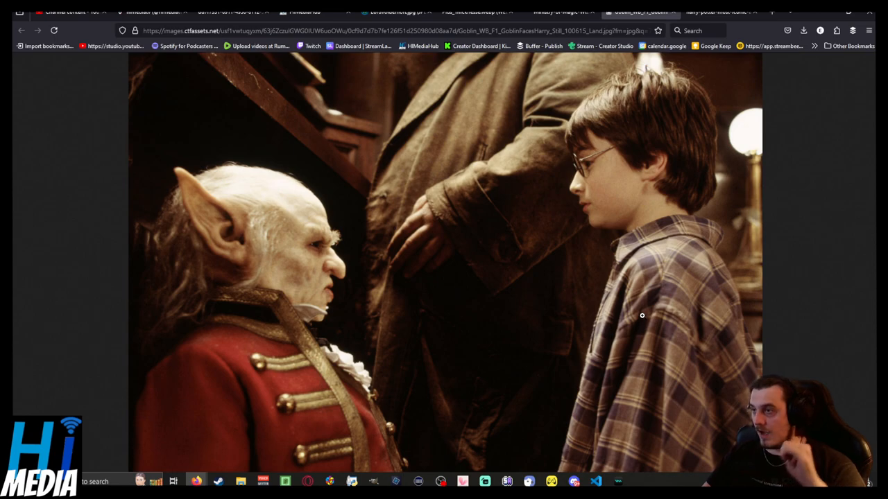
pyautogui.moveTo(444, 54)
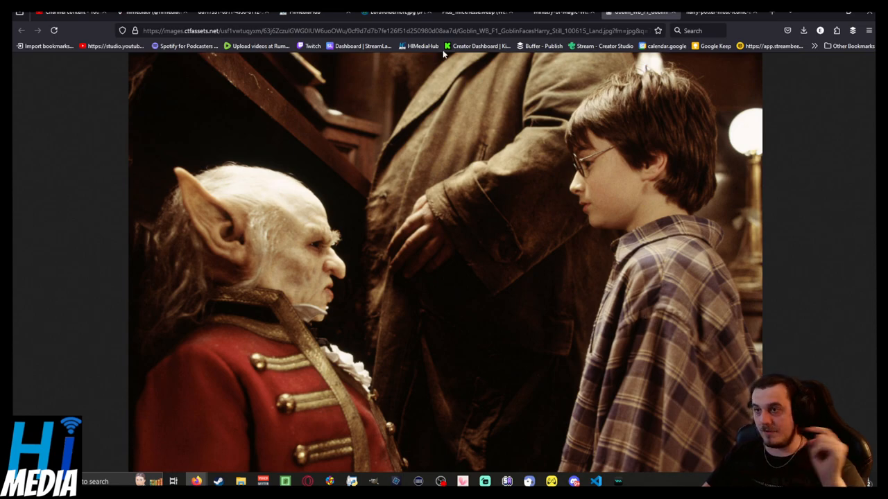
pyautogui.click(391, 11)
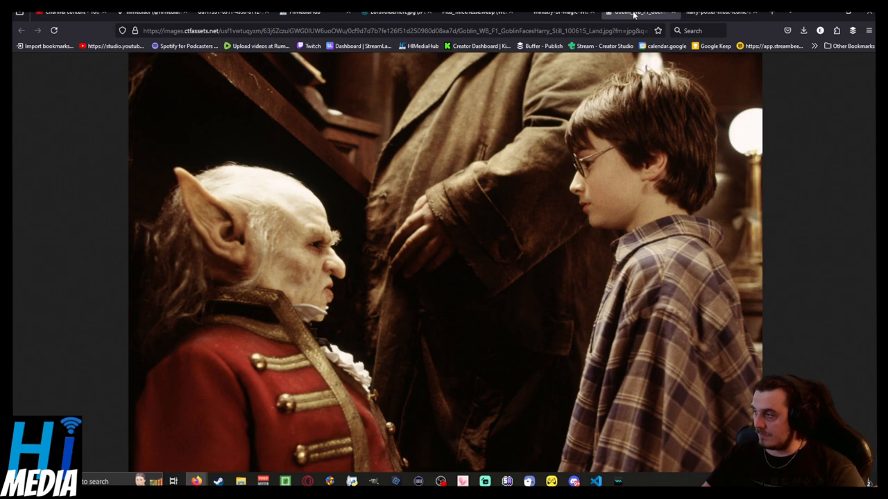
# - Pass the Voldemort portrait and land on the Ministry of Magic concept image
pyautogui.click(395, 11)
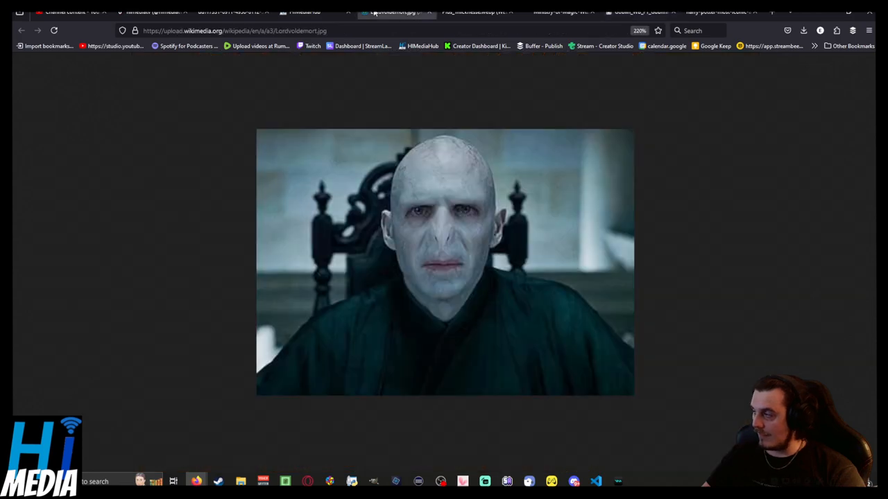
pyautogui.click(557, 11)
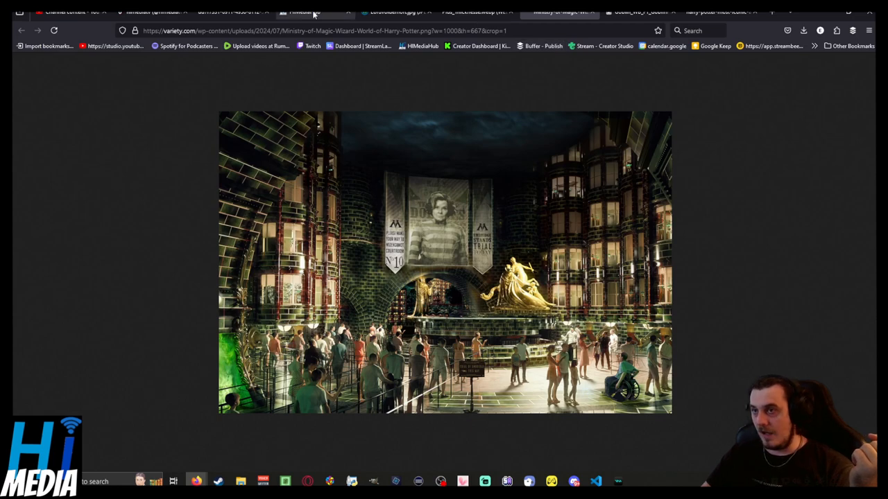
# - Switch to the Pinterest photo of Dolores Umbridge in her pink suit holding a wand
pyautogui.click(313, 11)
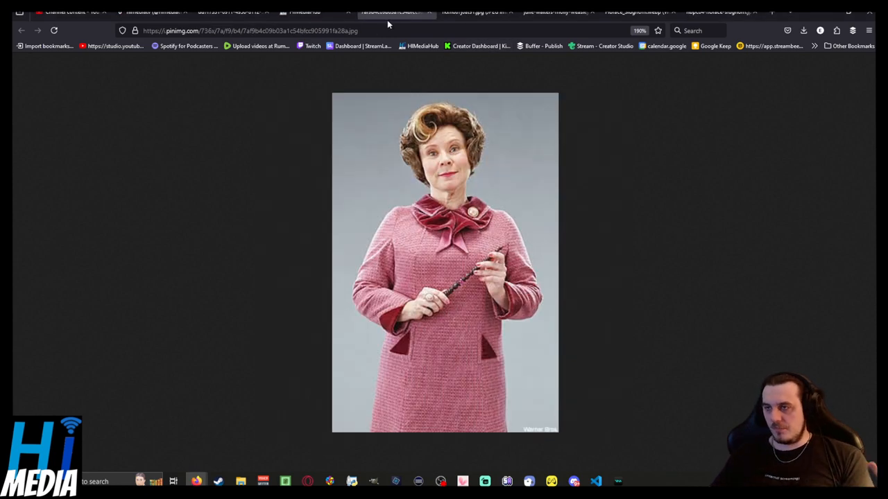
pyautogui.click(474, 12)
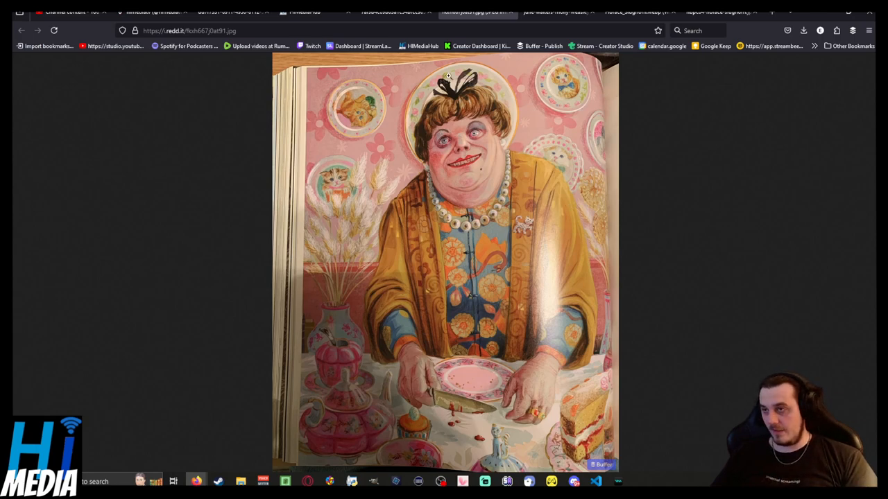
pyautogui.click(389, 11)
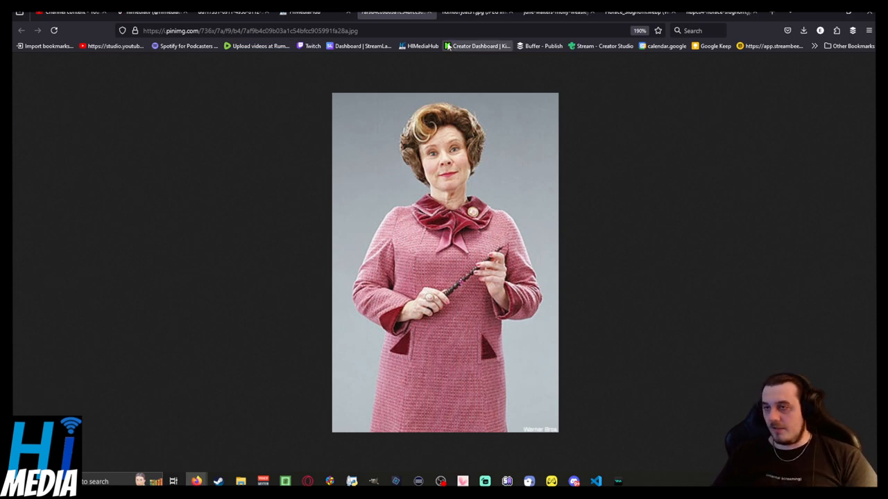
pyautogui.moveTo(433, 87)
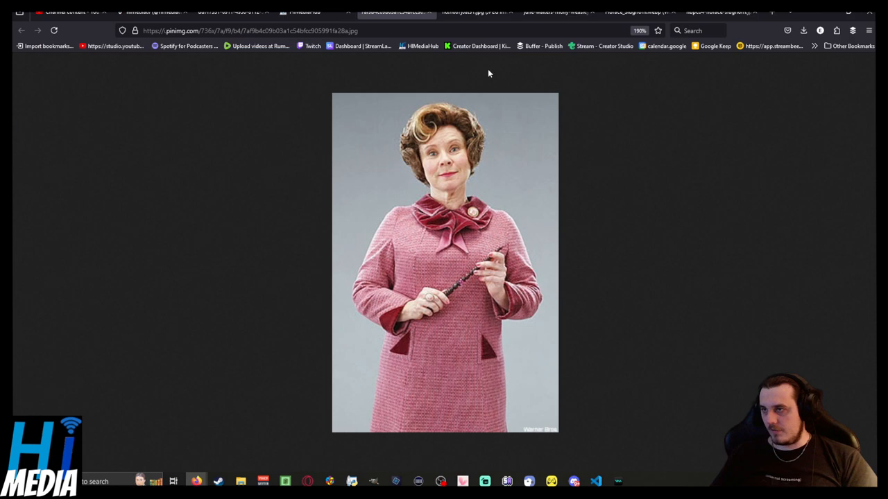
pyautogui.click(552, 11)
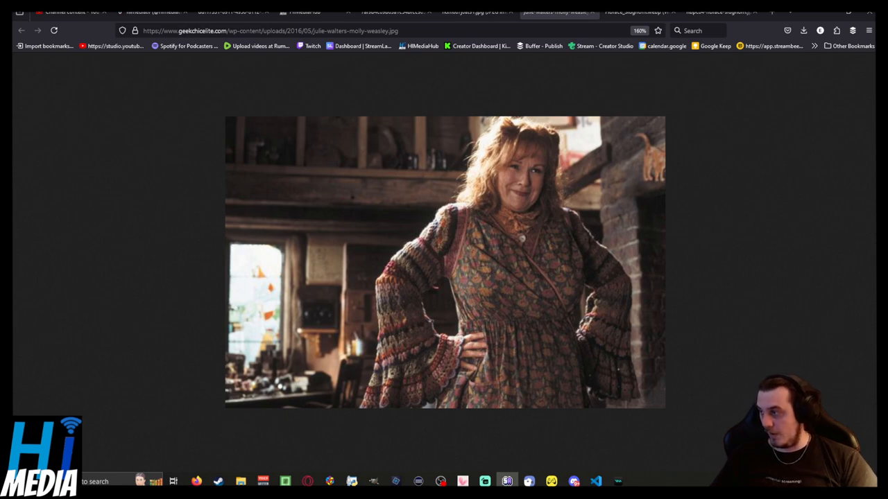
# - Return to the Goblin wiki article and highlight the word 'breed' in its quote
pyautogui.click(303, 11)
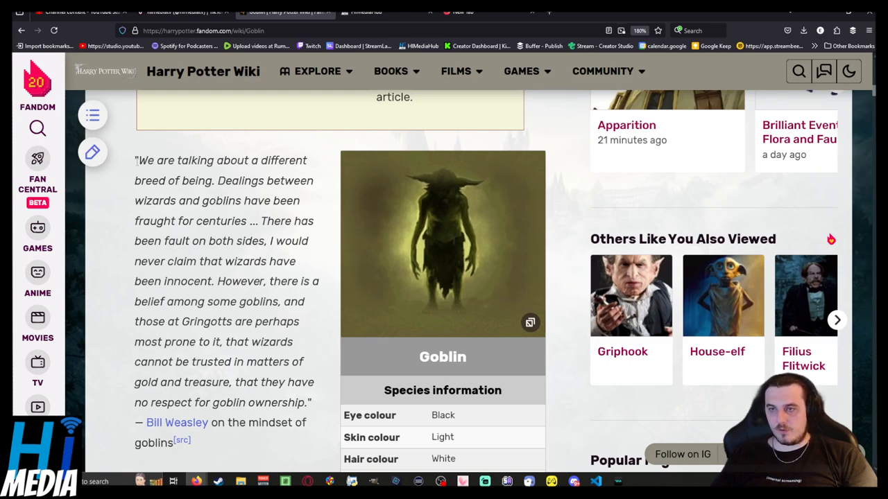
pyautogui.moveTo(137, 161); pyautogui.dragTo(181, 180)
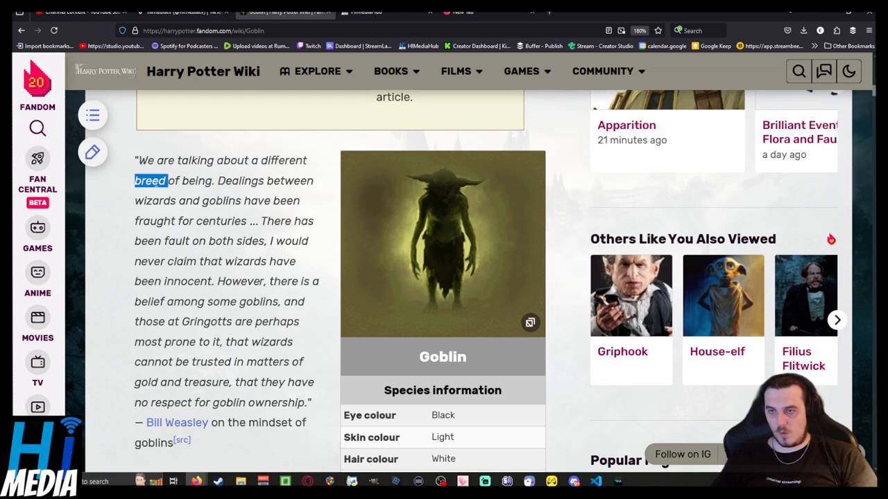
pyautogui.moveTo(159, 180); pyautogui.dragTo(201, 201)
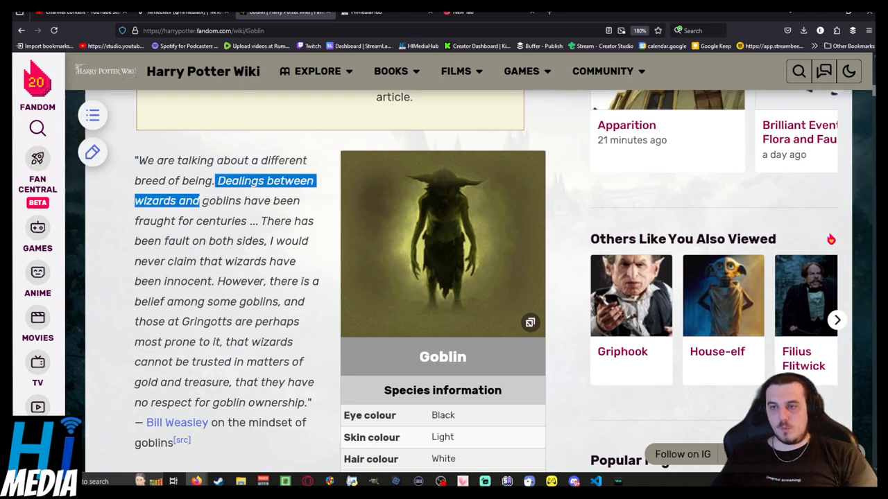
pyautogui.click(269, 221)
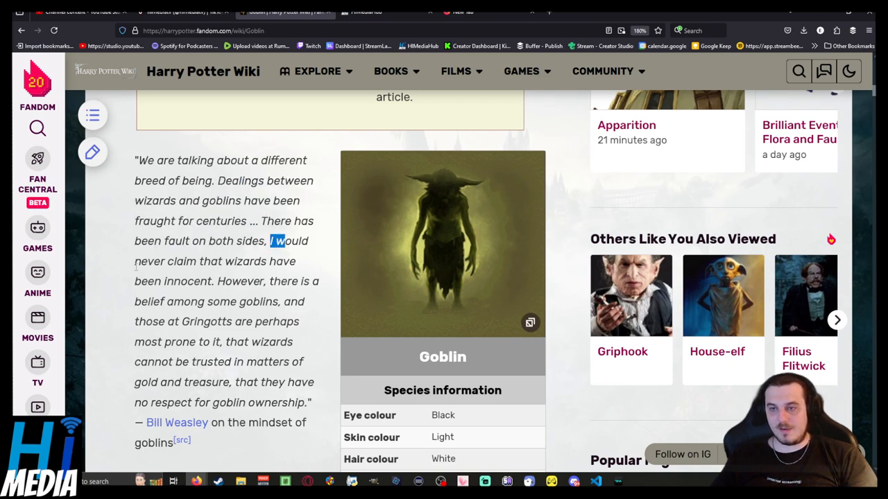
pyautogui.moveTo(275, 242); pyautogui.dragTo(180, 280)
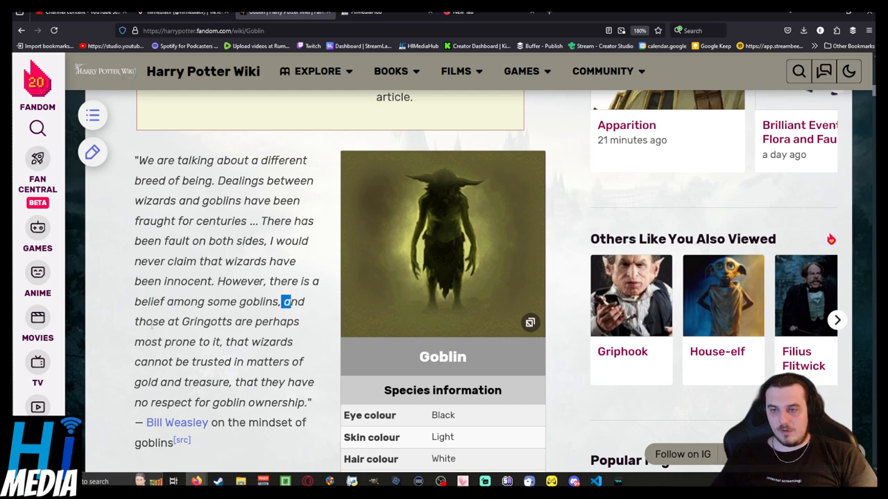
pyautogui.moveTo(284, 301); pyautogui.dragTo(181, 341)
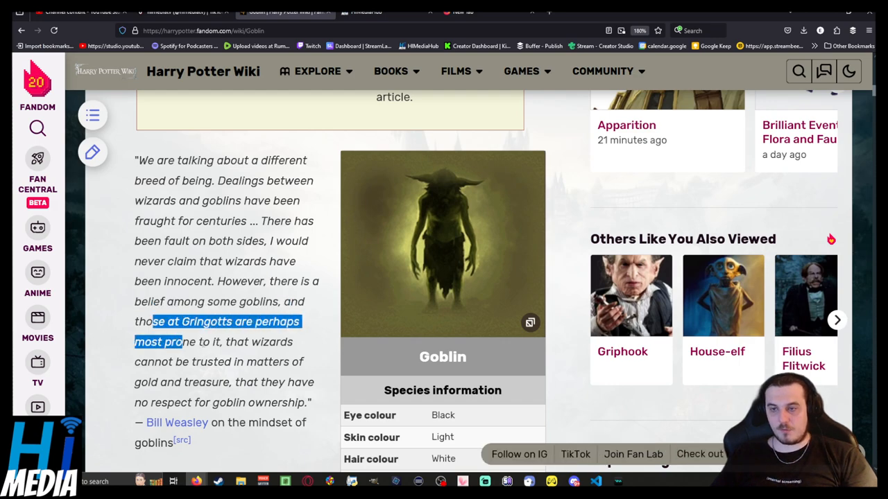
pyautogui.moveTo(201, 341)
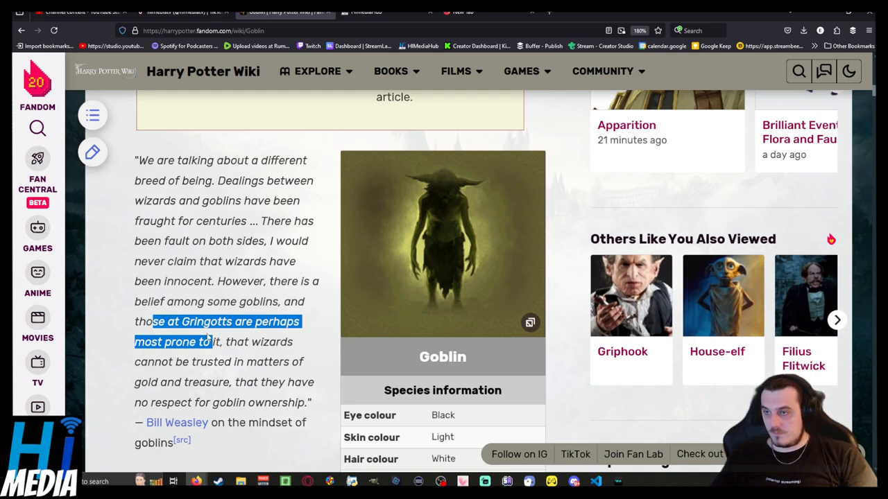
pyautogui.click(205, 338)
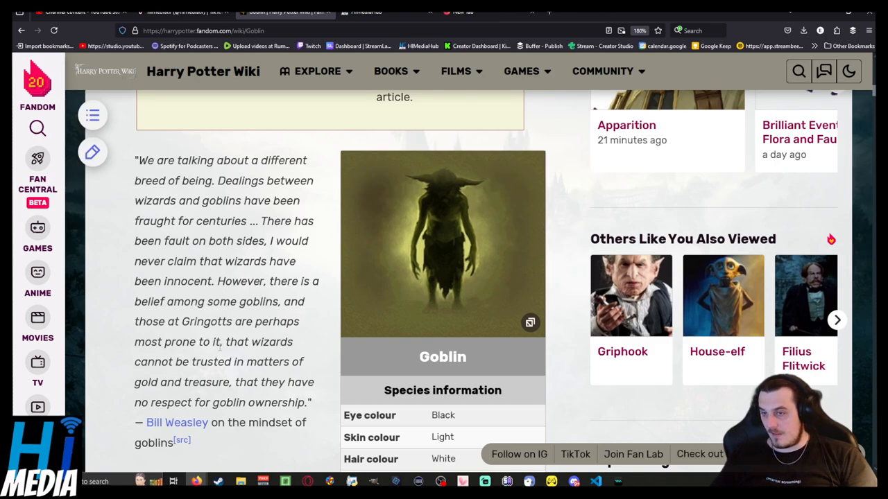
pyautogui.moveTo(228, 341); pyautogui.dragTo(175, 360)
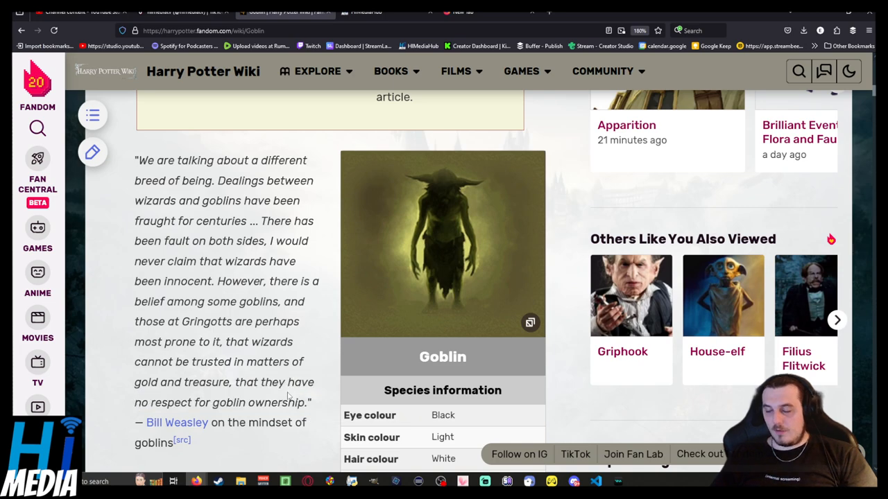
pyautogui.moveTo(241, 383); pyautogui.dragTo(305, 402)
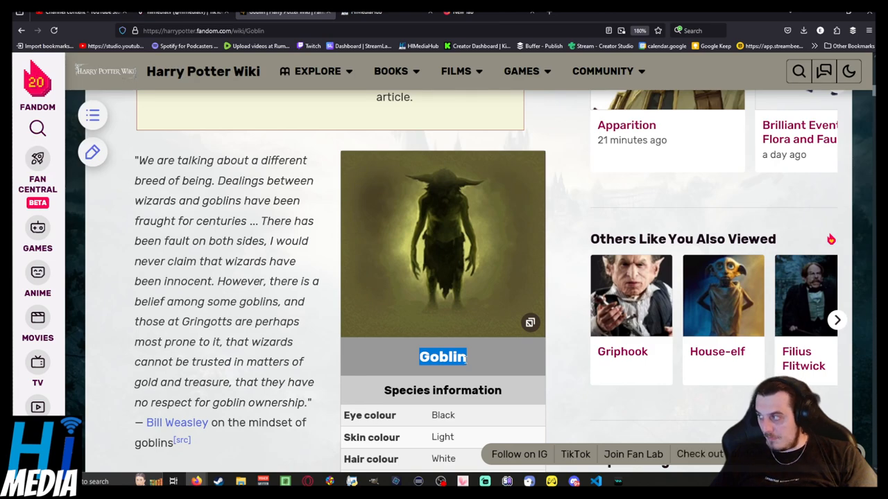
pyautogui.moveTo(215, 335)
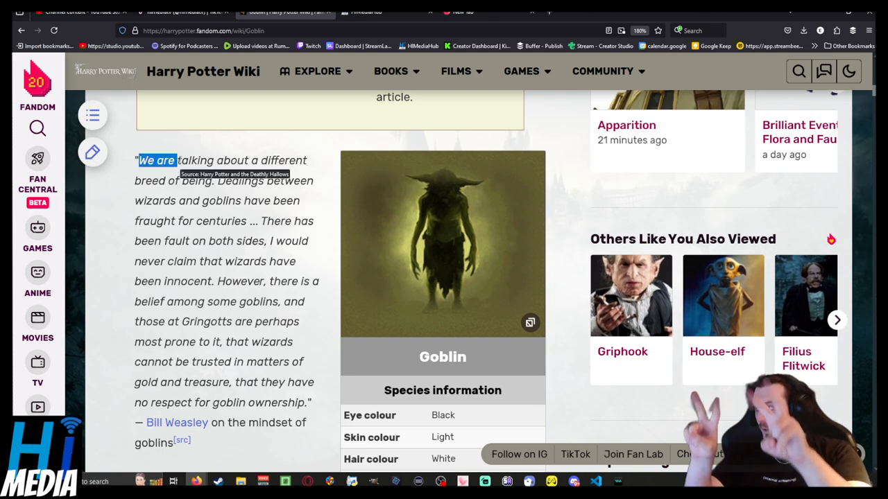
# - Scroll through the Goblin article, select a line of text, then switch to the himedia.gg links page
pyautogui.scroll(-3)
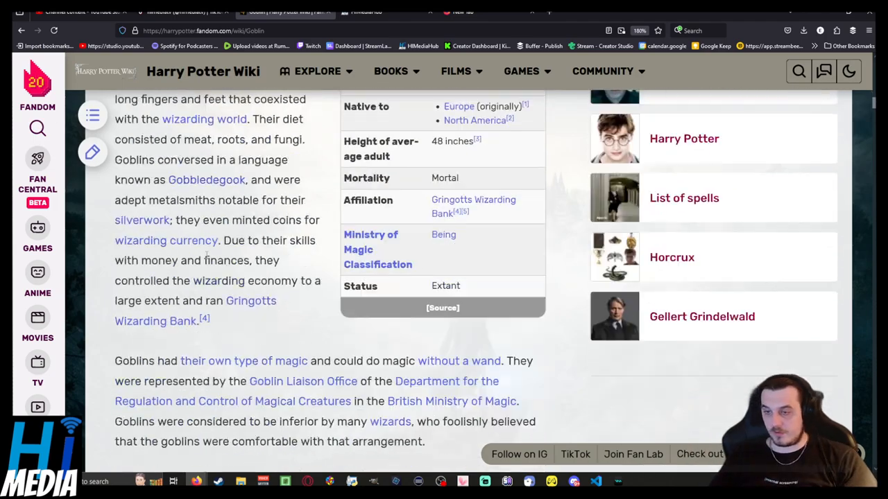
pyautogui.scroll(-3)
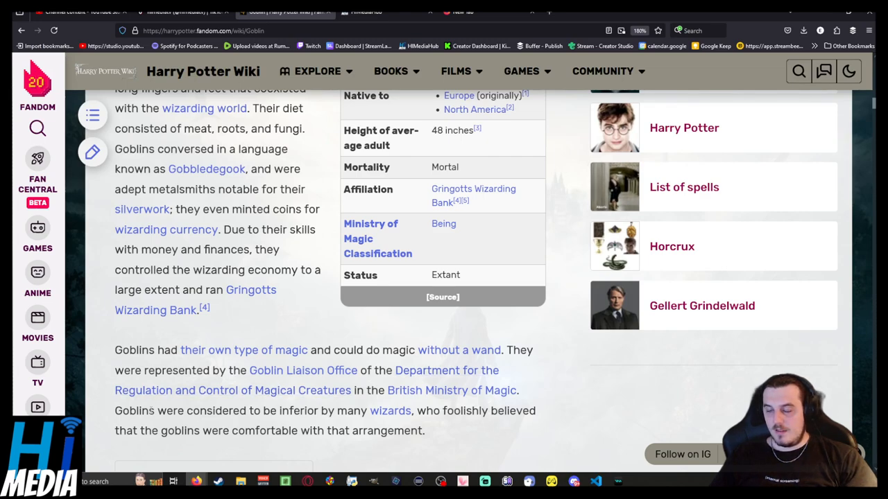
pyautogui.moveTo(121, 411); pyautogui.dragTo(411, 410)
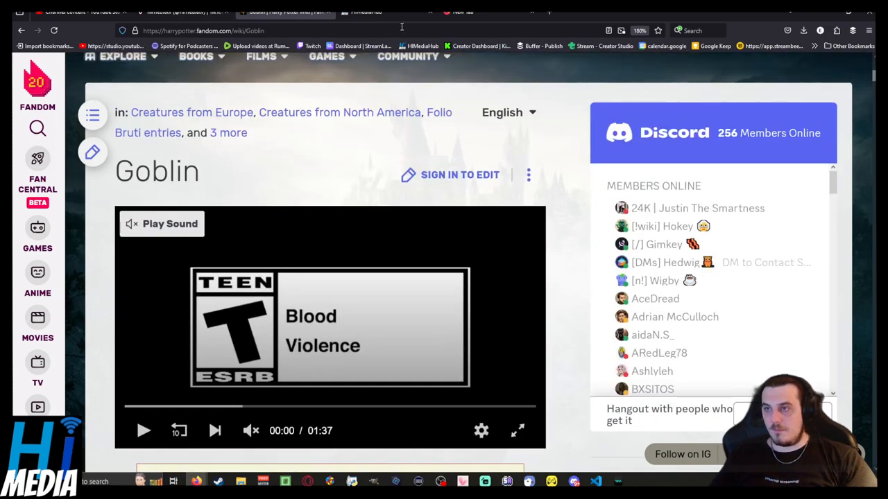
pyautogui.click(386, 11)
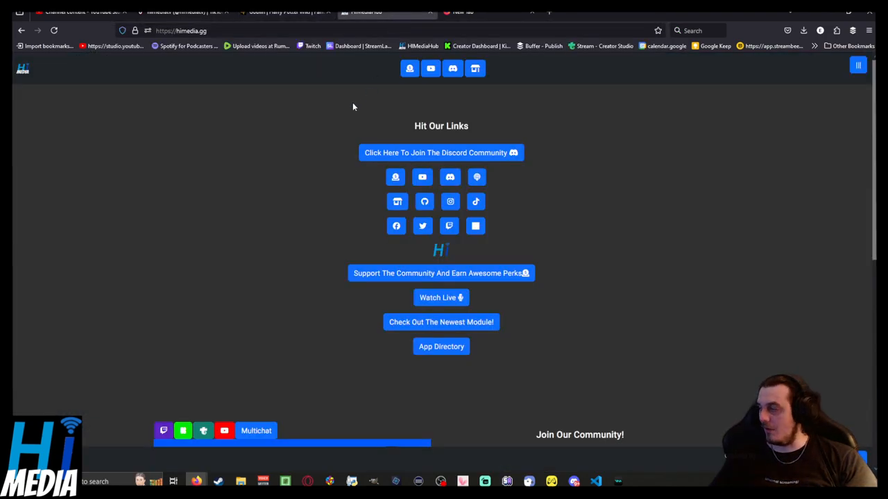
pyautogui.moveTo(341, 125)
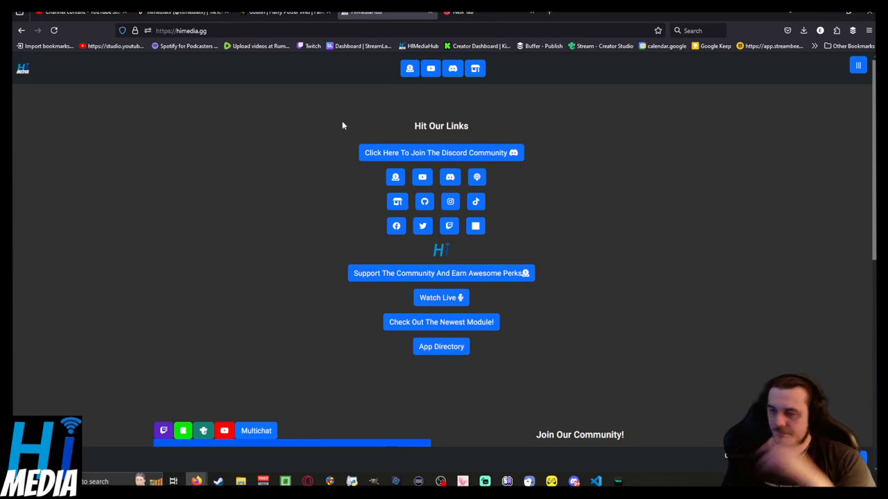
pyautogui.moveTo(378, 138)
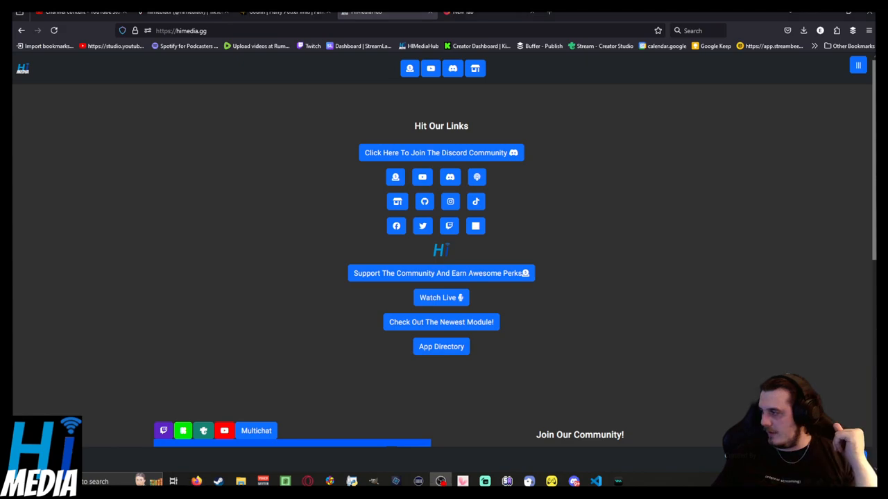
pyautogui.moveTo(527, 325)
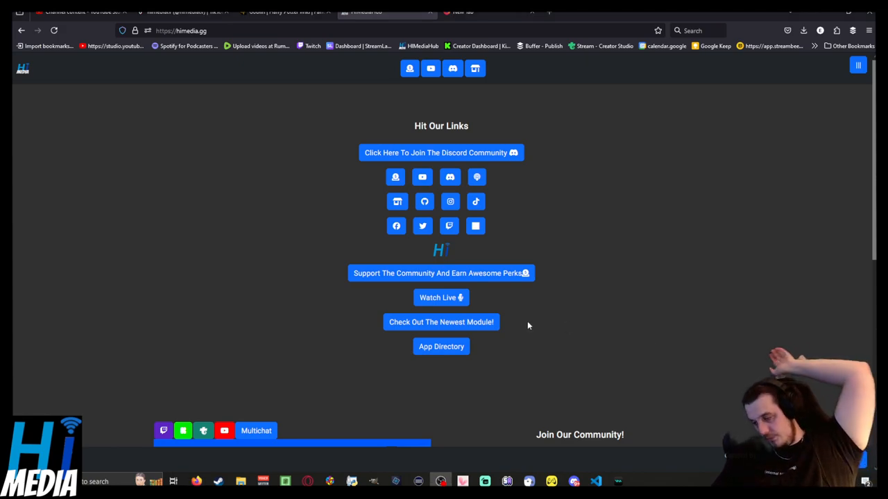